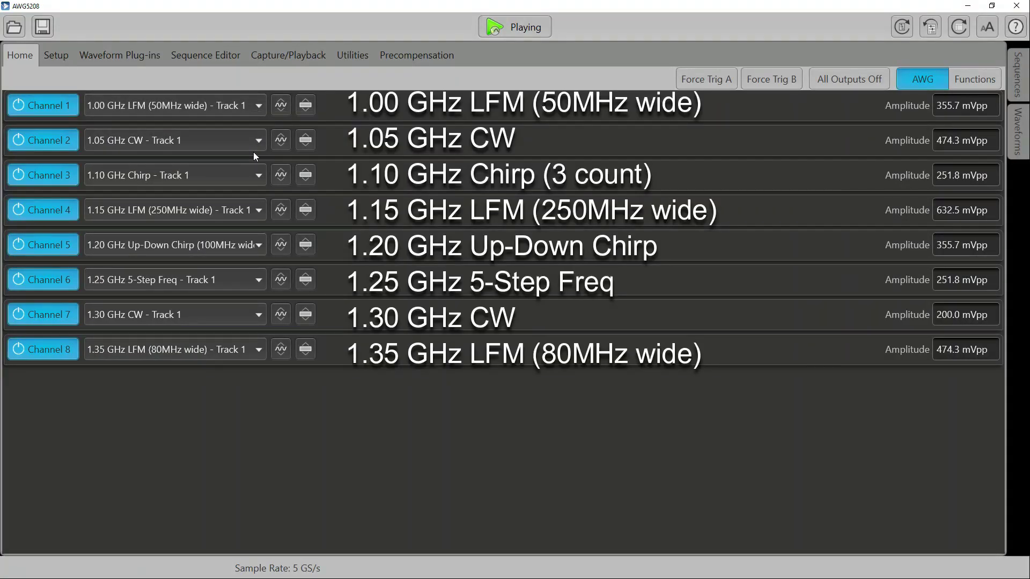
mouse_move(240, 270)
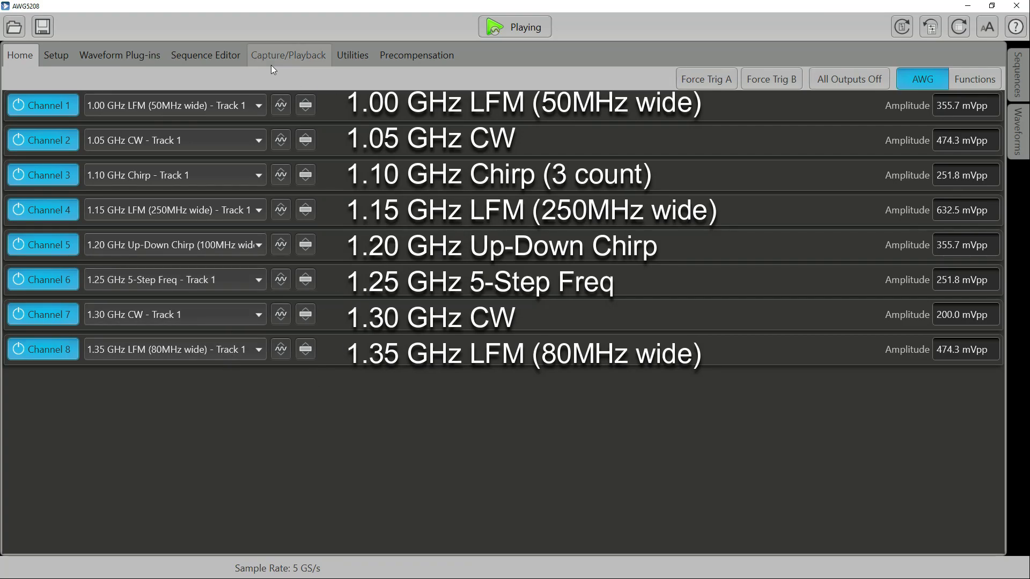
Open the Radar plug-in and review pulse trains from 1.05 GHz CW through 1.35 GHz LFM.
click(119, 55)
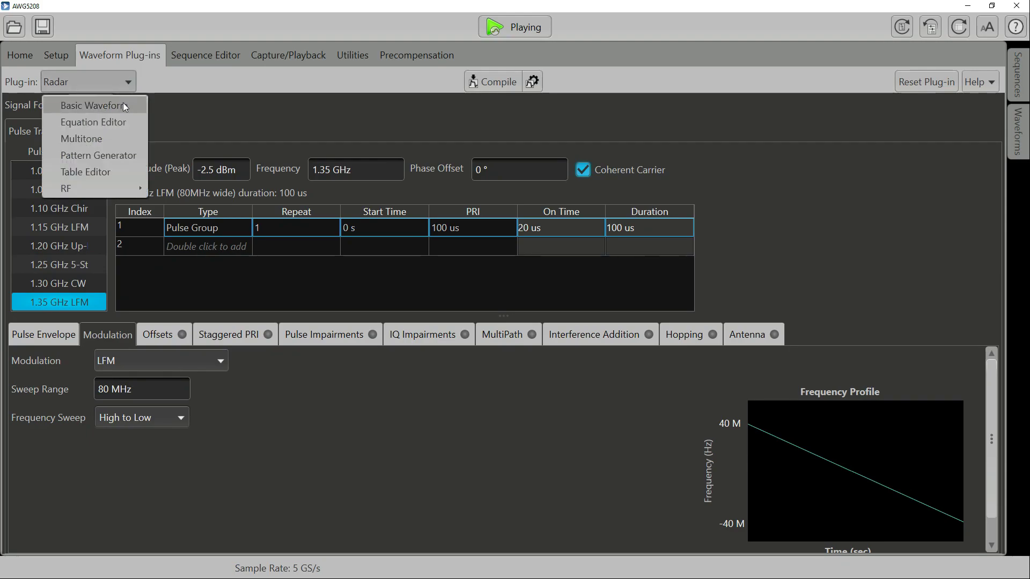
mouse_move(98, 155)
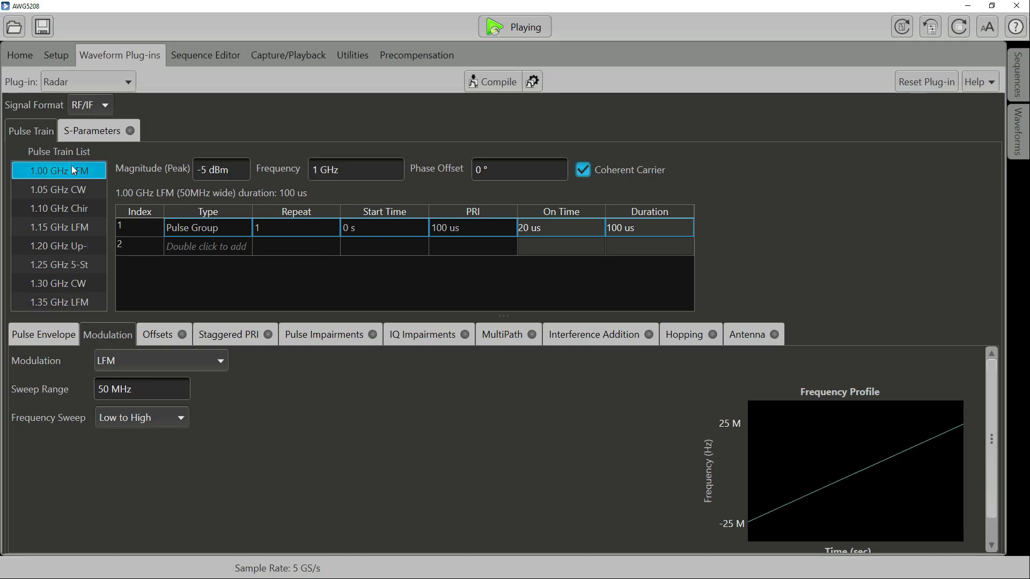
click(58, 190)
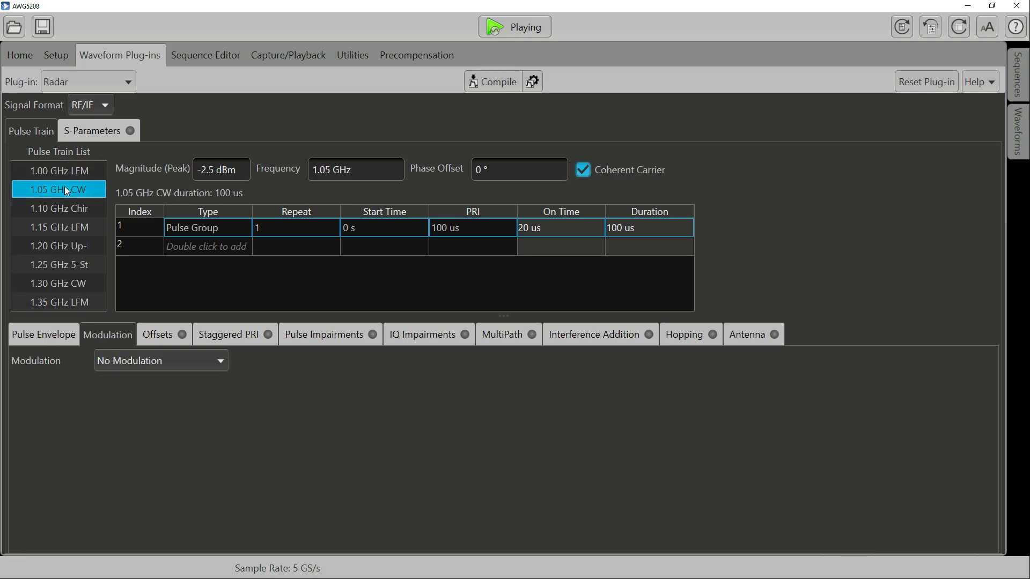
click(59, 209)
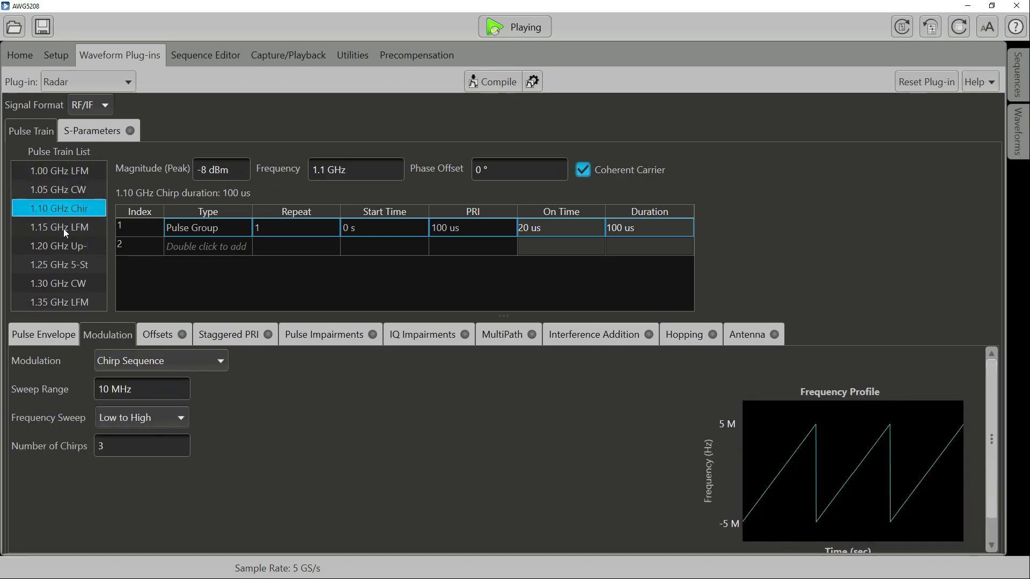
click(59, 226)
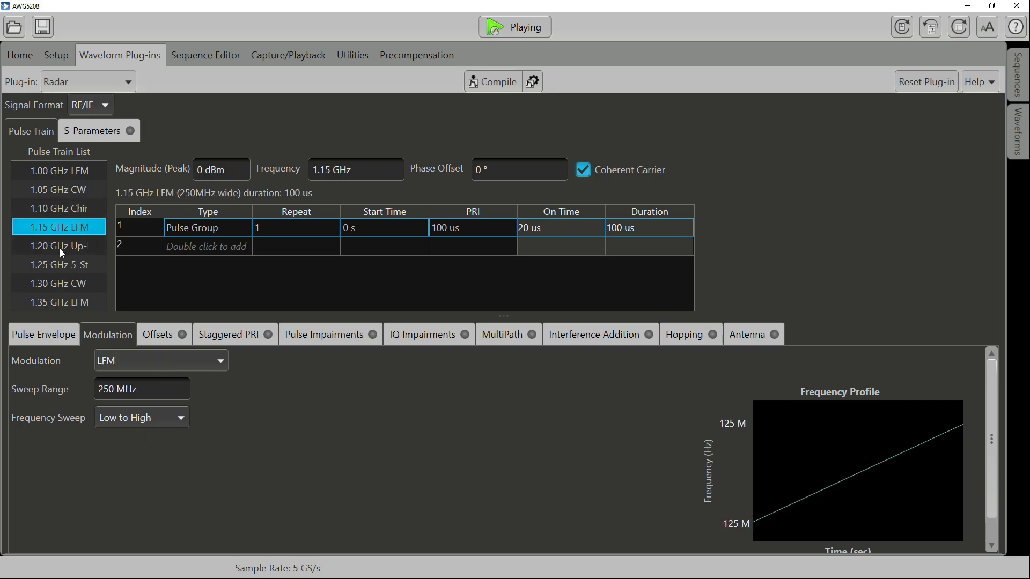
click(58, 245)
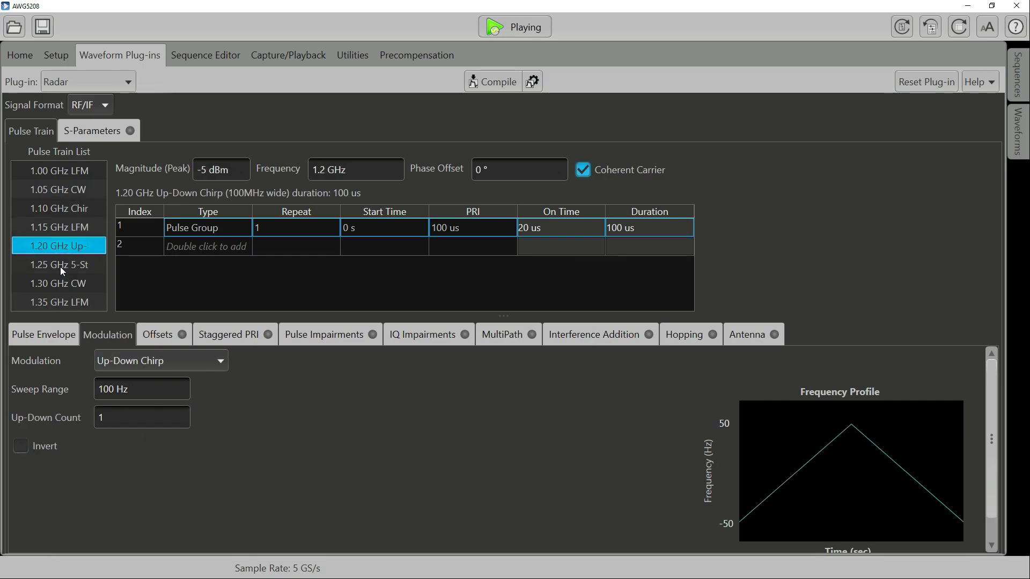
click(57, 283)
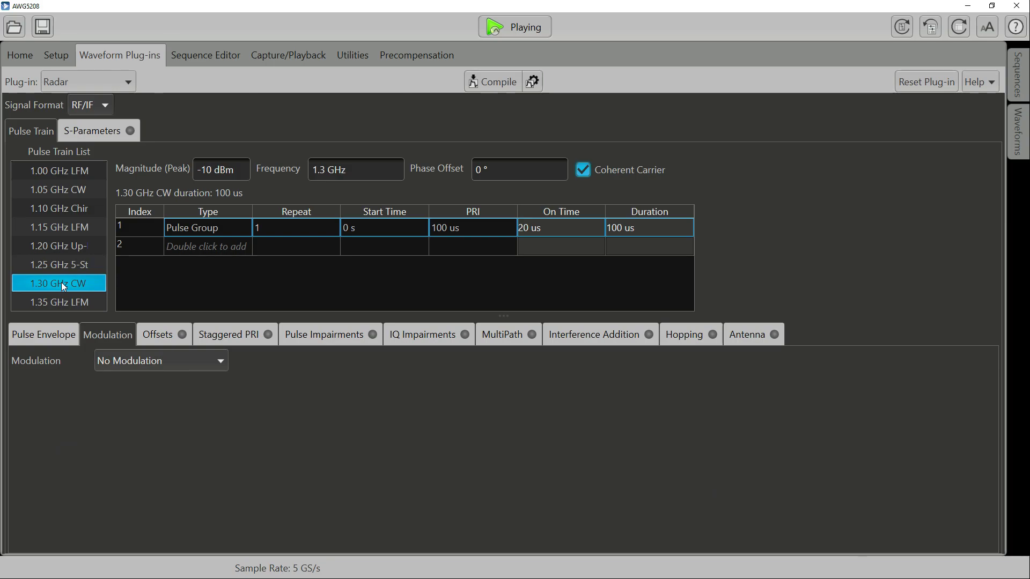
click(58, 301)
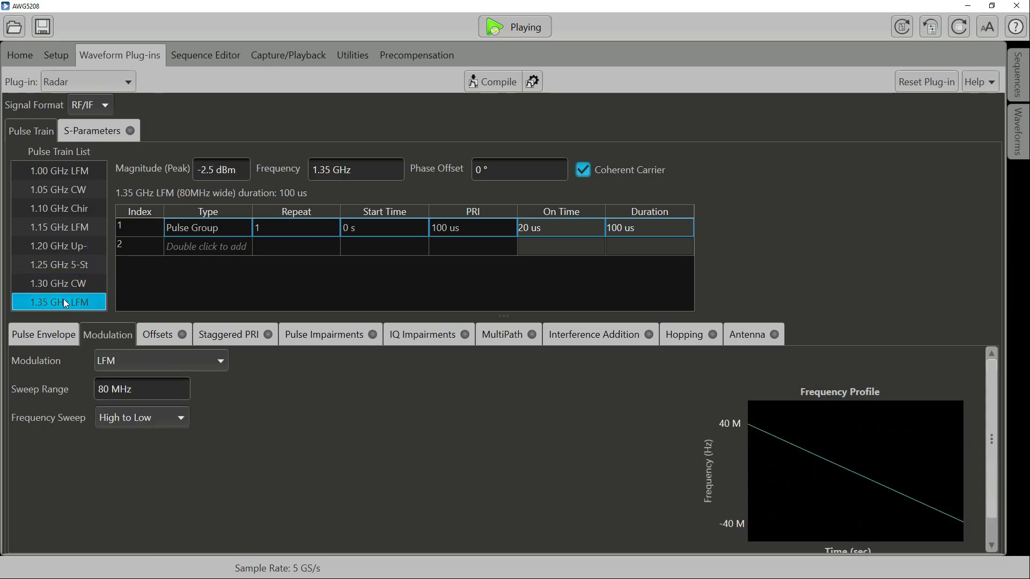
mouse_move(1008, 144)
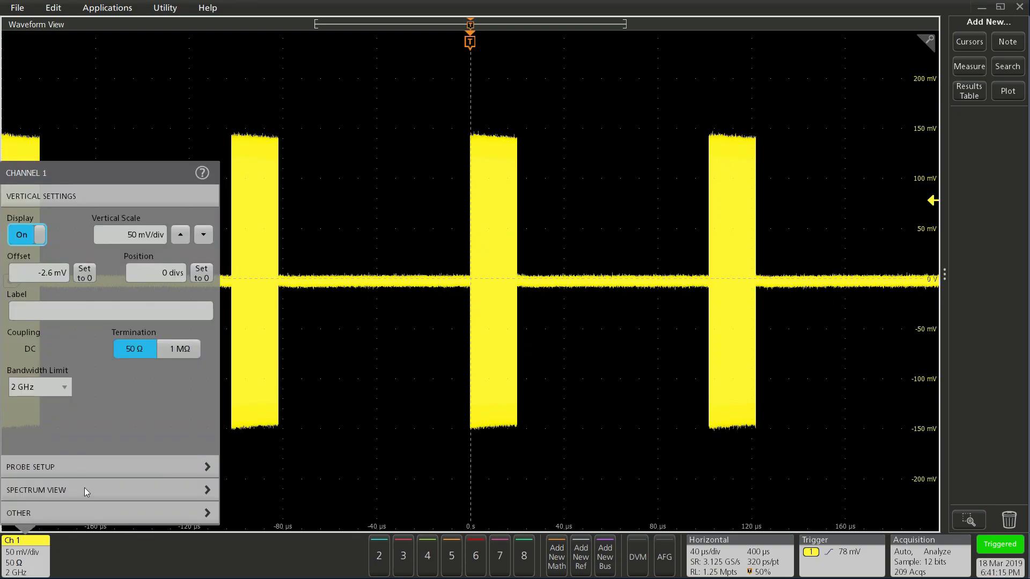
Turn on Channel 1's Spectrum View display, try Max Hold, and close the menu.
click(36, 490)
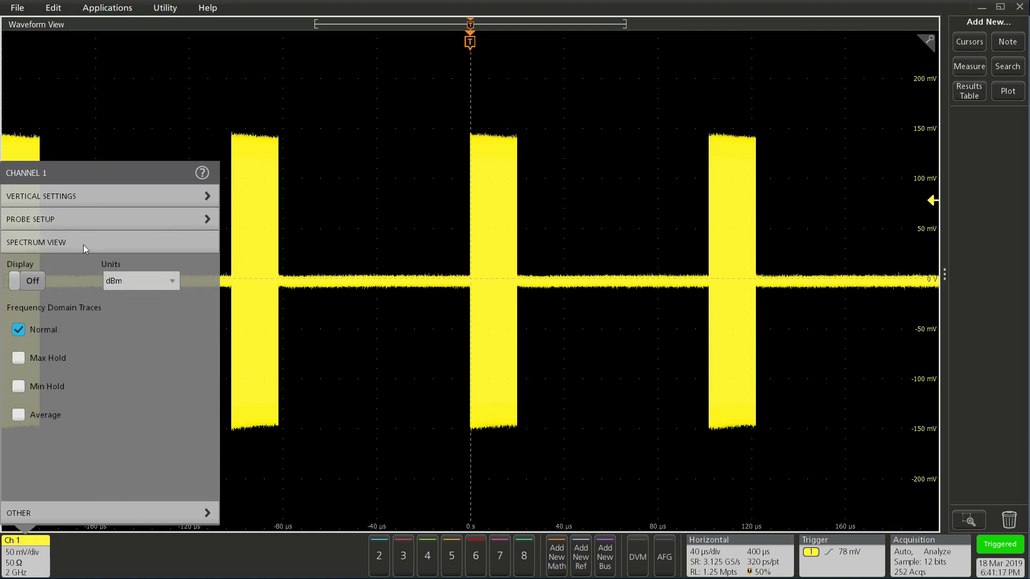
click(23, 281)
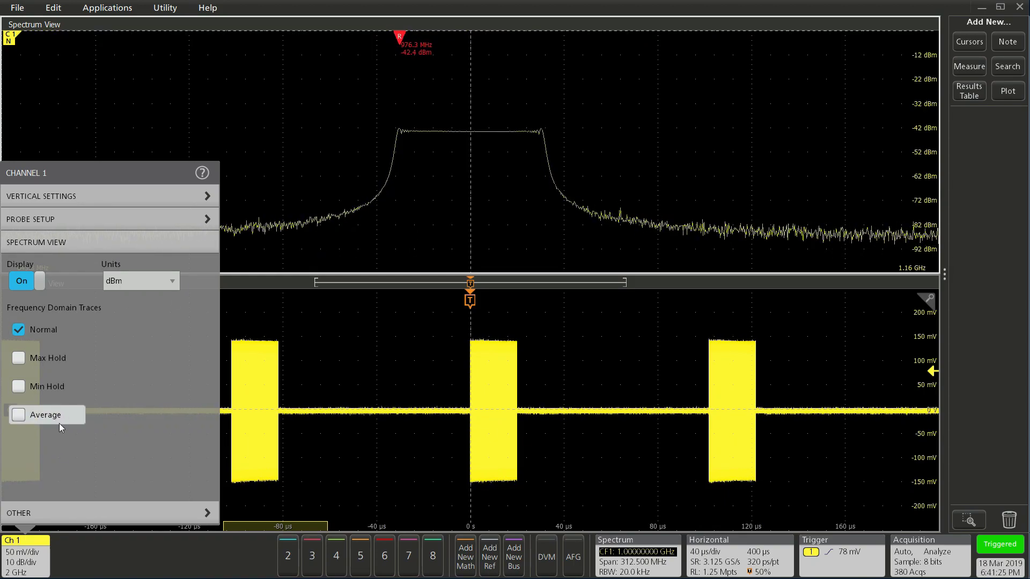
click(18, 357)
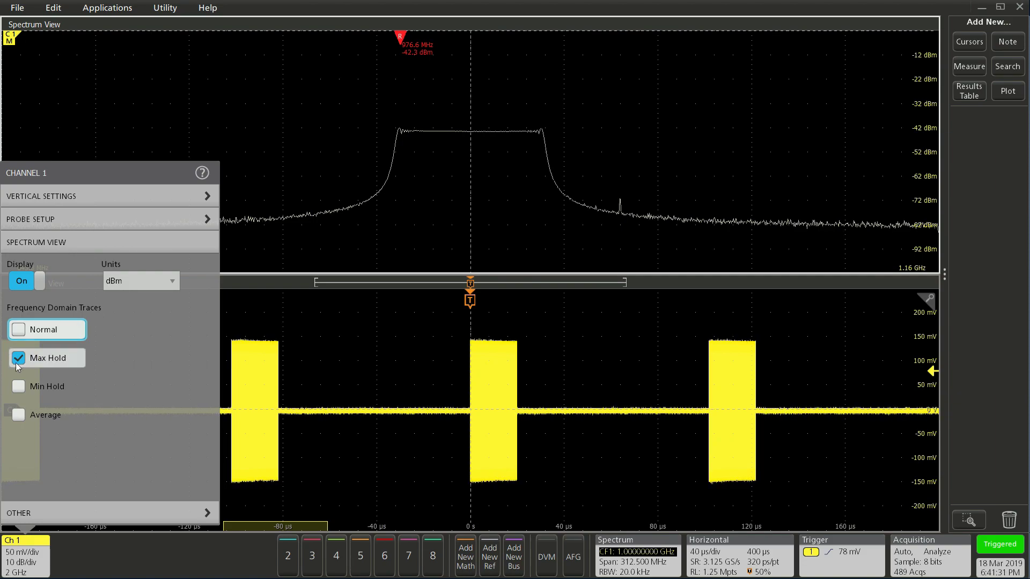
click(41, 329)
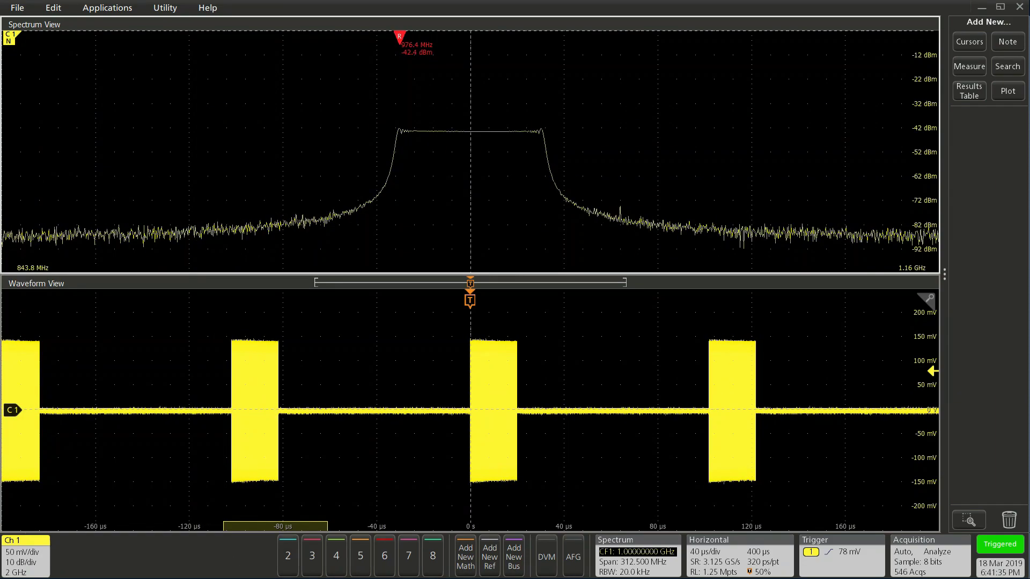
Switch the spectrum source to Channels 2, 3 and 8, checking 1.05, 1.1, 1.35 GHz centres.
click(635, 555)
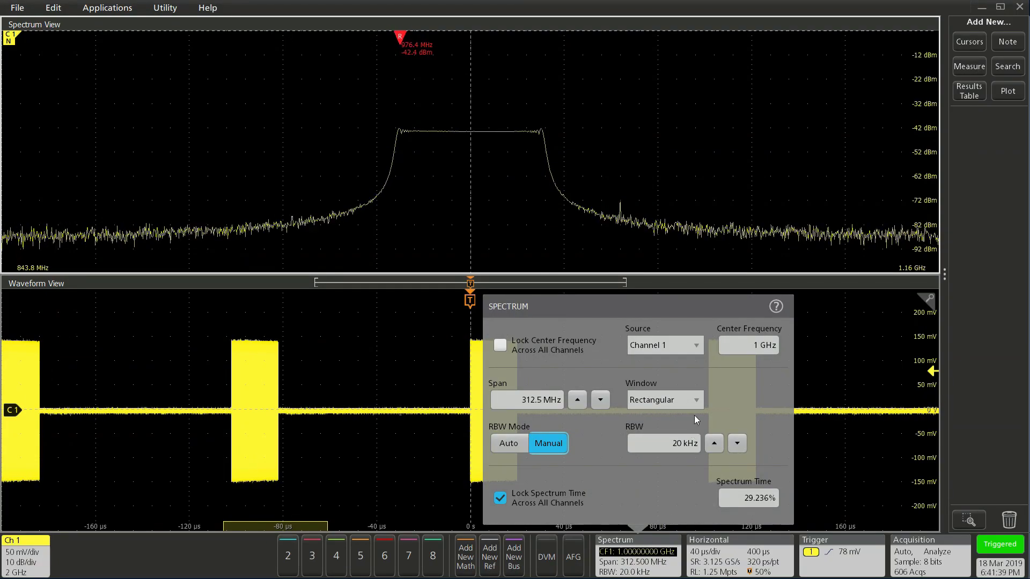
click(664, 345)
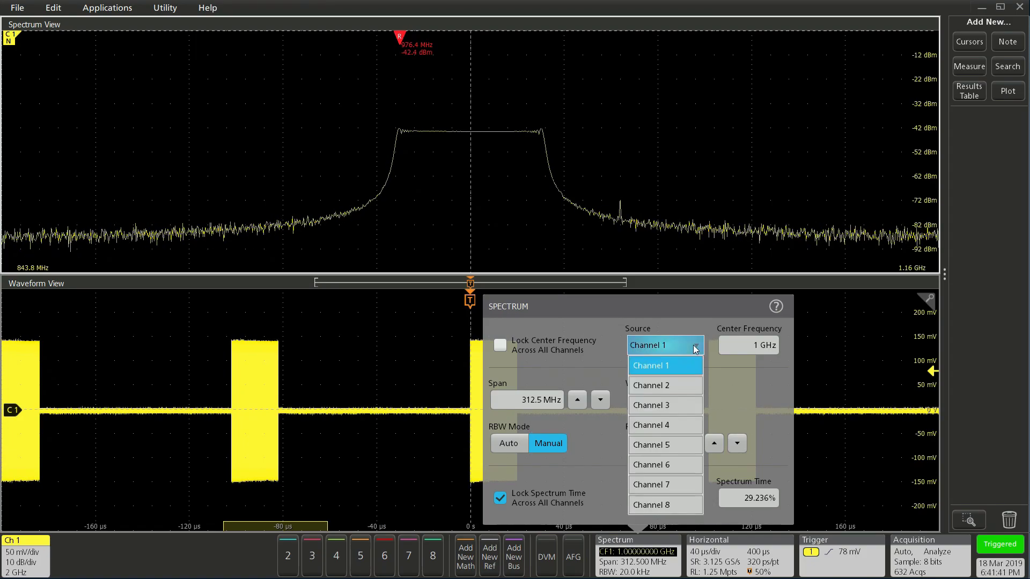
mouse_move(664, 504)
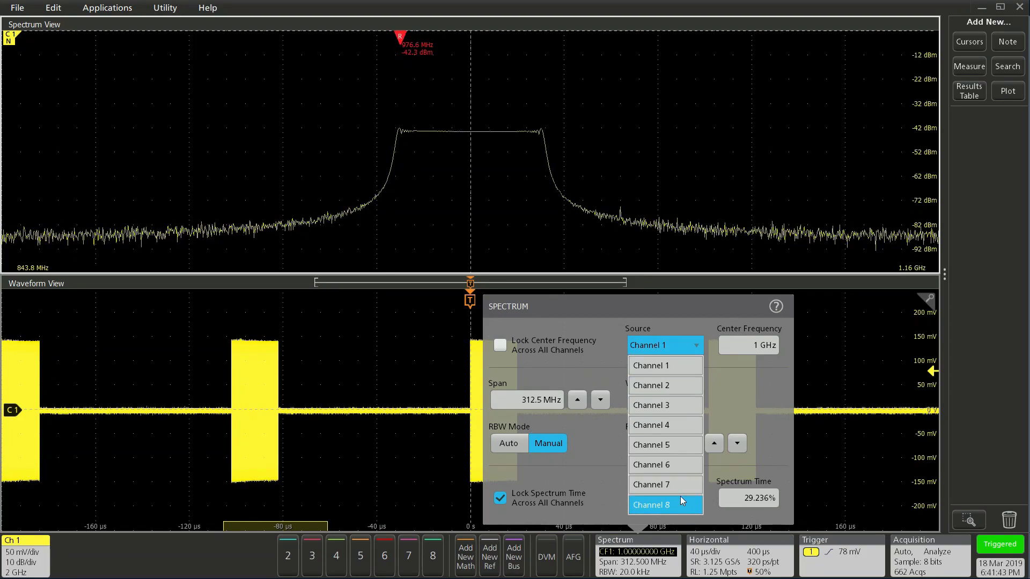
mouse_move(664, 385)
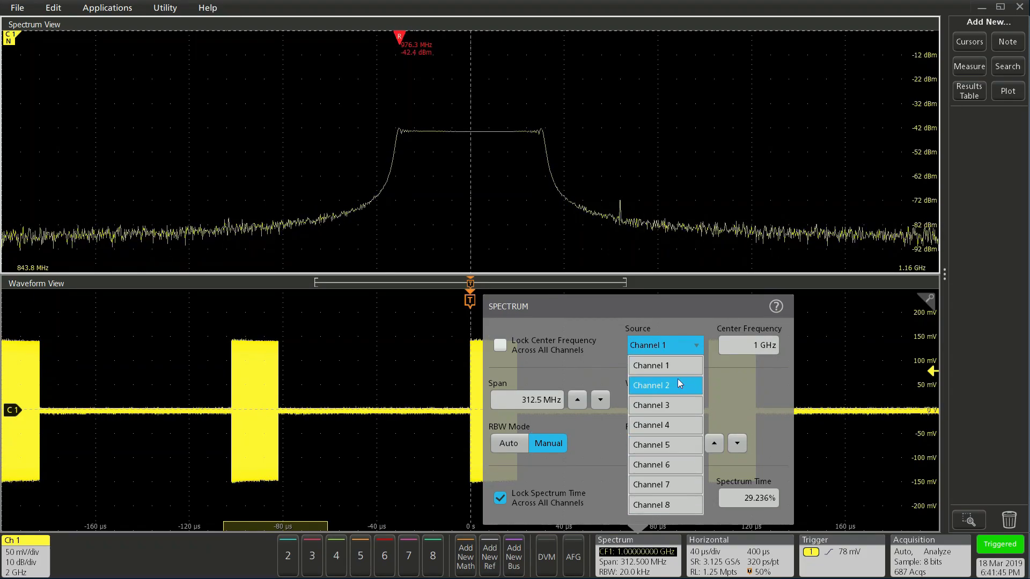
click(650, 386)
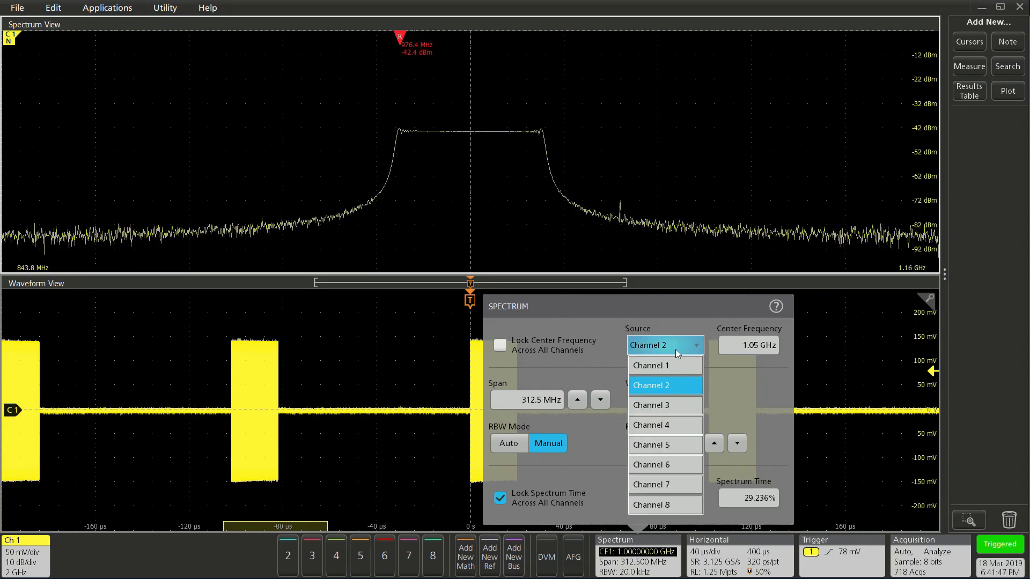
click(664, 404)
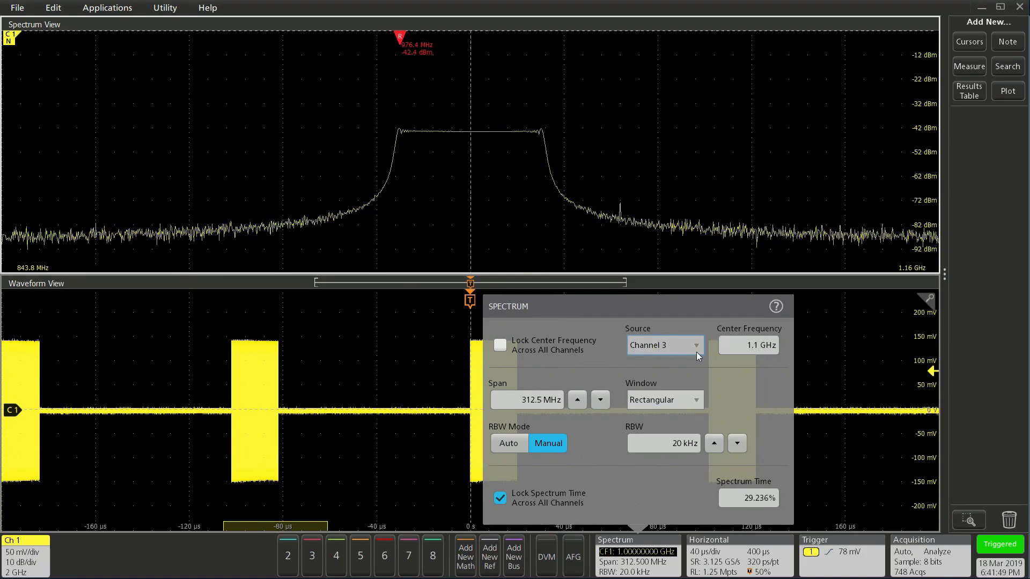
click(662, 345)
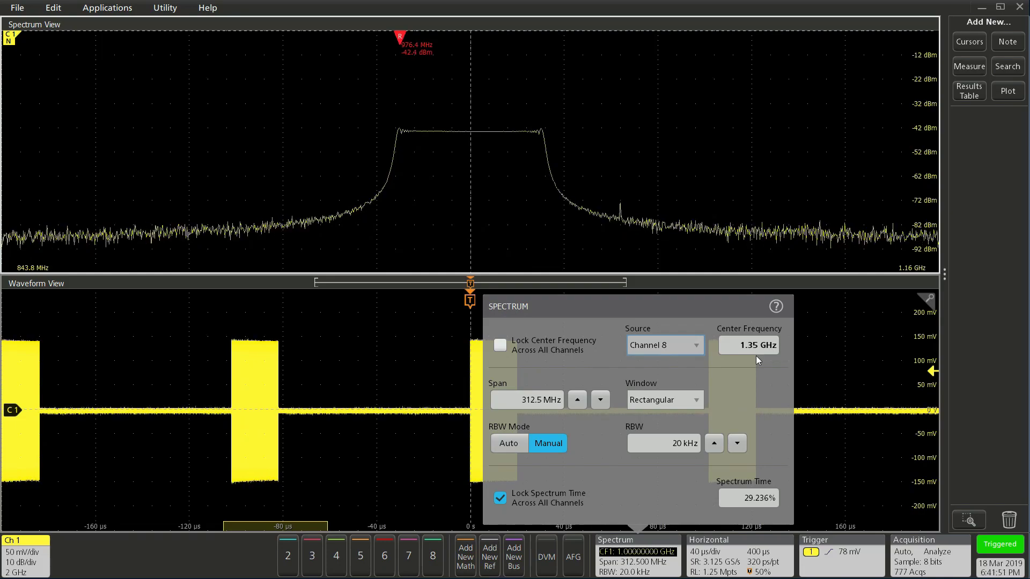
click(664, 345)
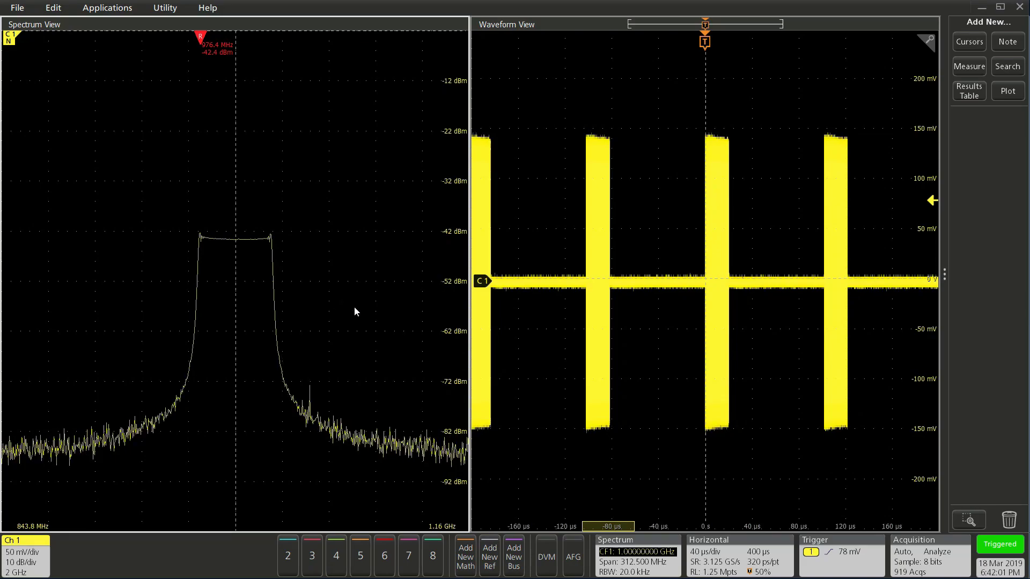
click(614, 541)
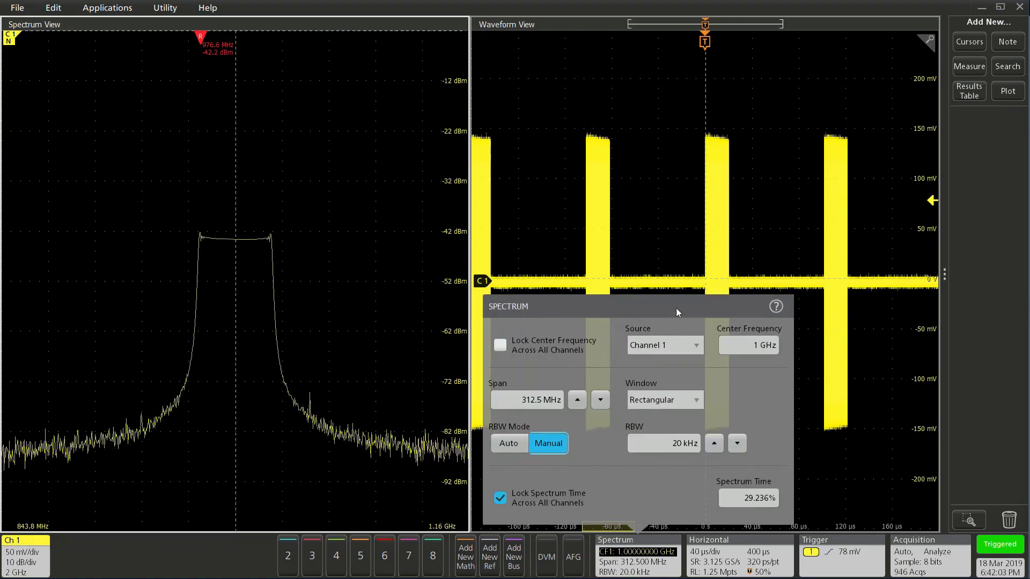
drag(676, 312, 719, 290)
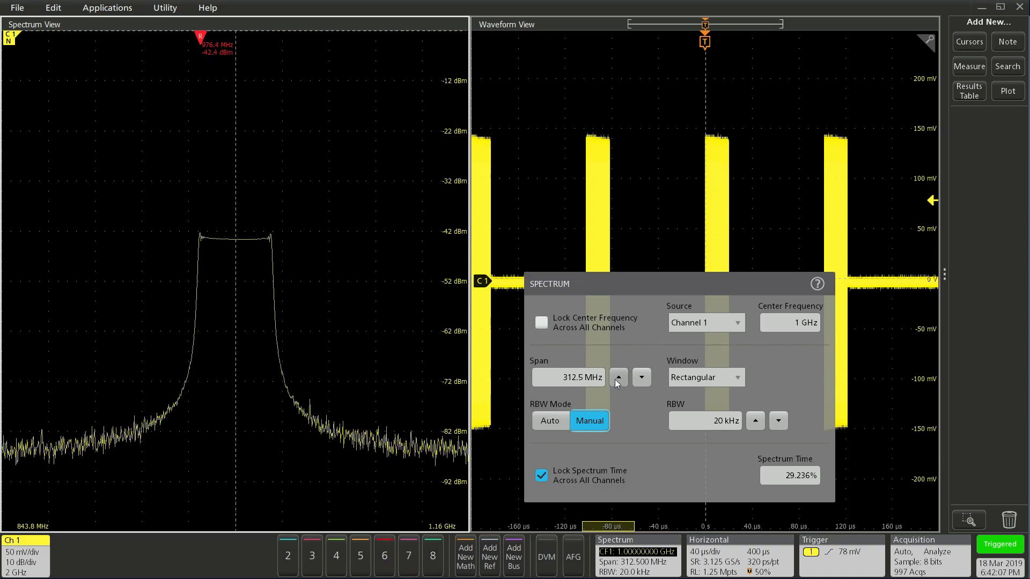
click(617, 377)
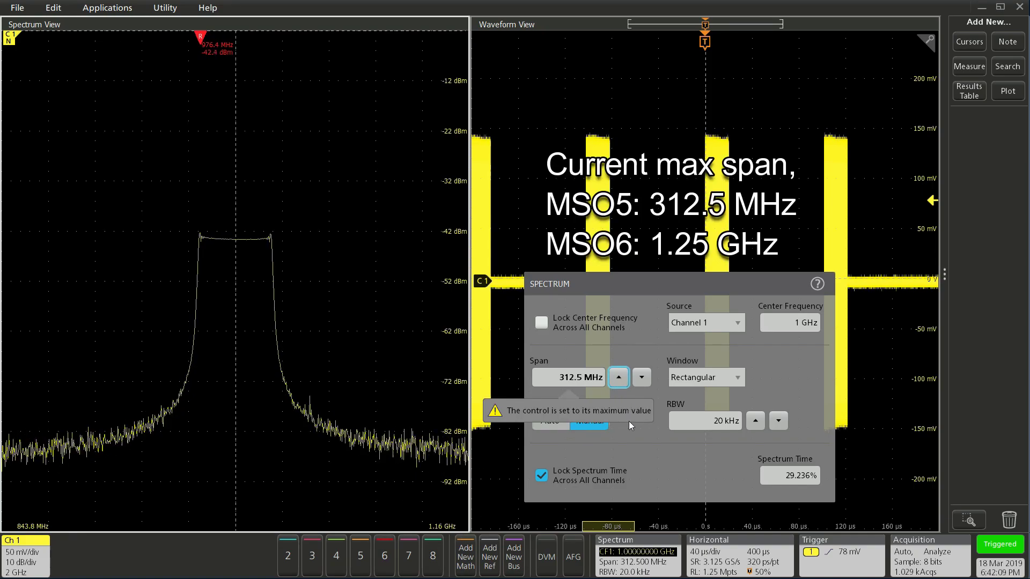
click(641, 377)
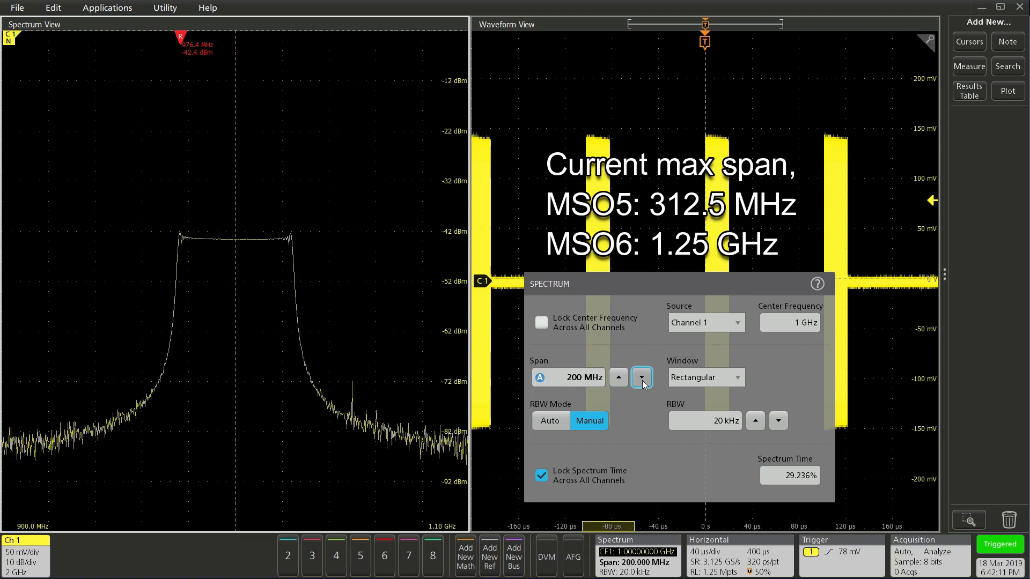
click(641, 377)
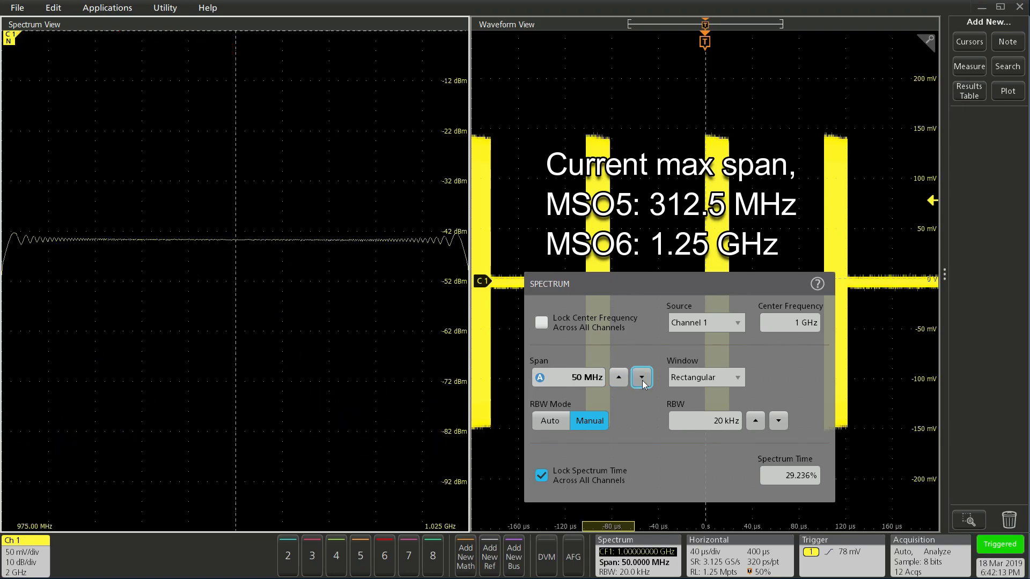
click(618, 377)
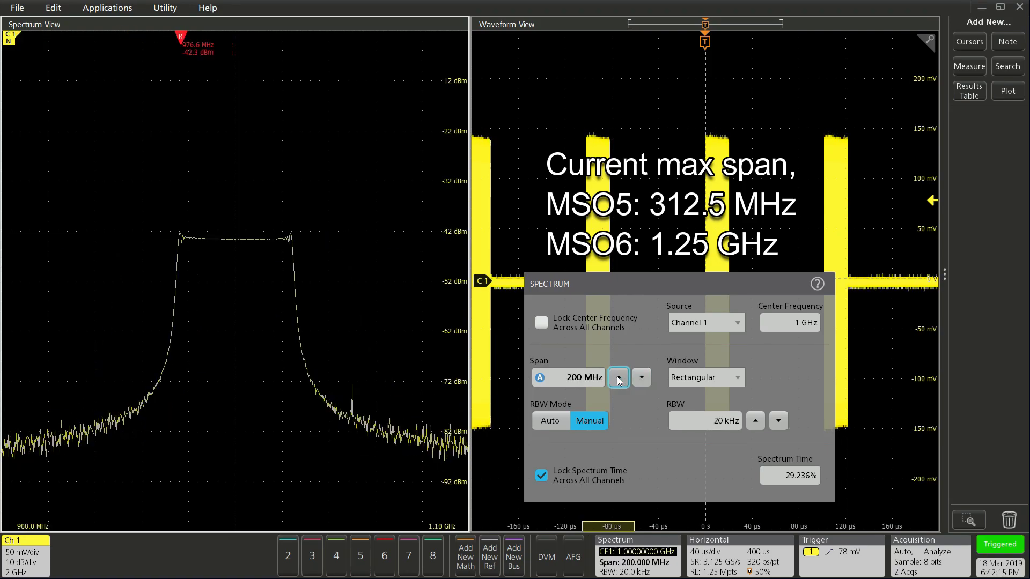
click(618, 377)
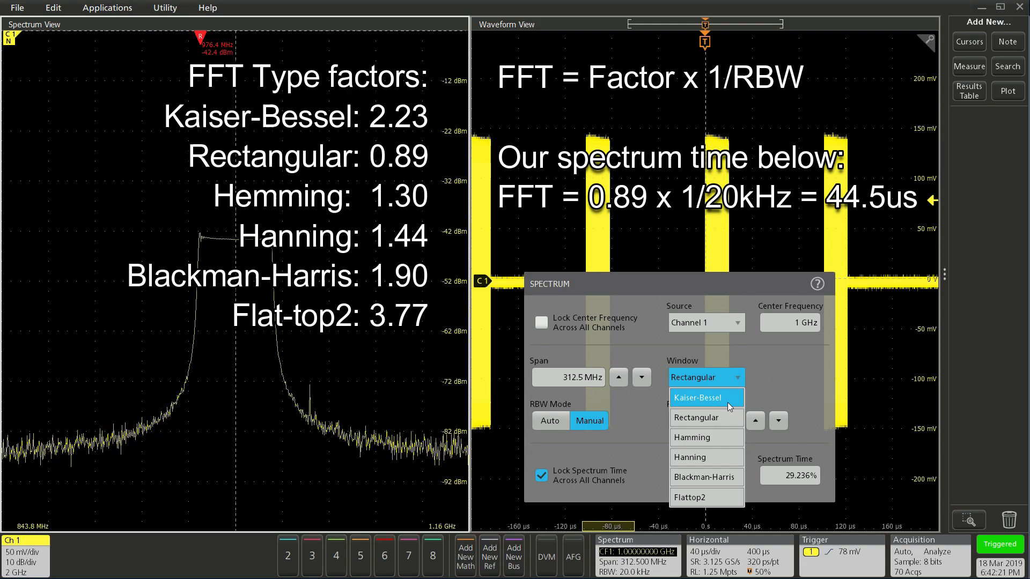
Try Kaiser-Bessel then Rectangular windows, and step RBW down to 5 and 3 kHz.
click(705, 397)
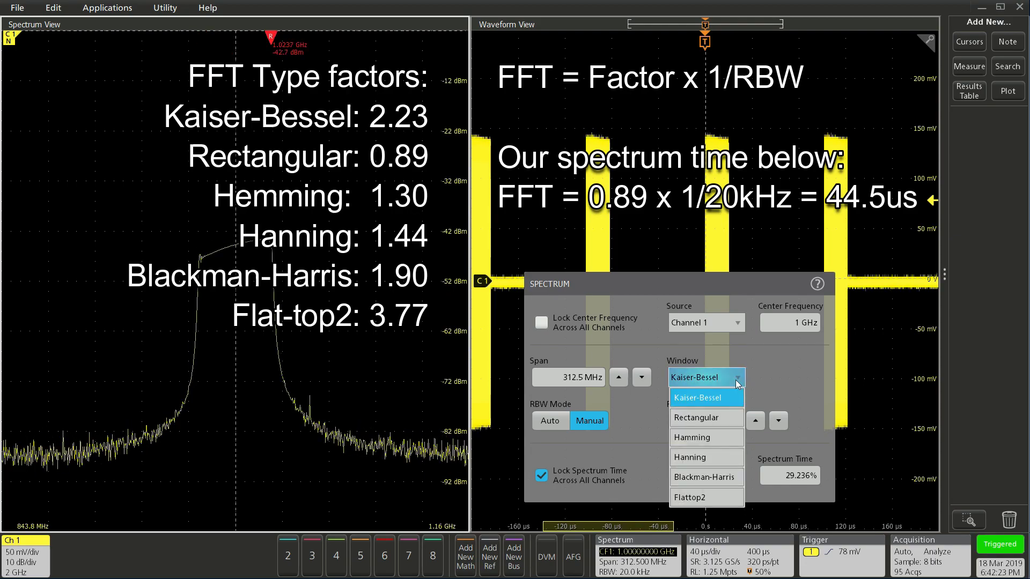
click(698, 417)
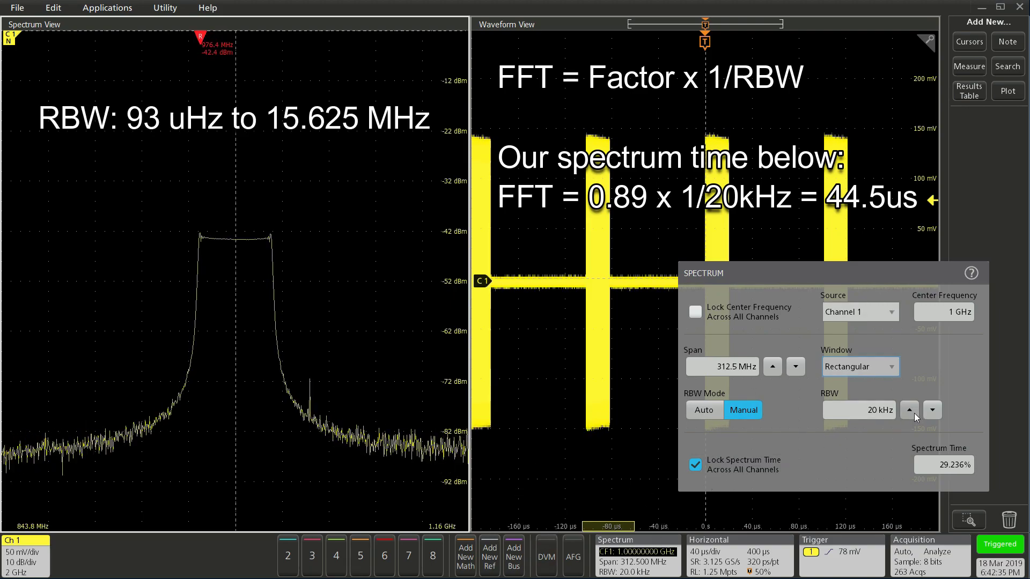
click(931, 410)
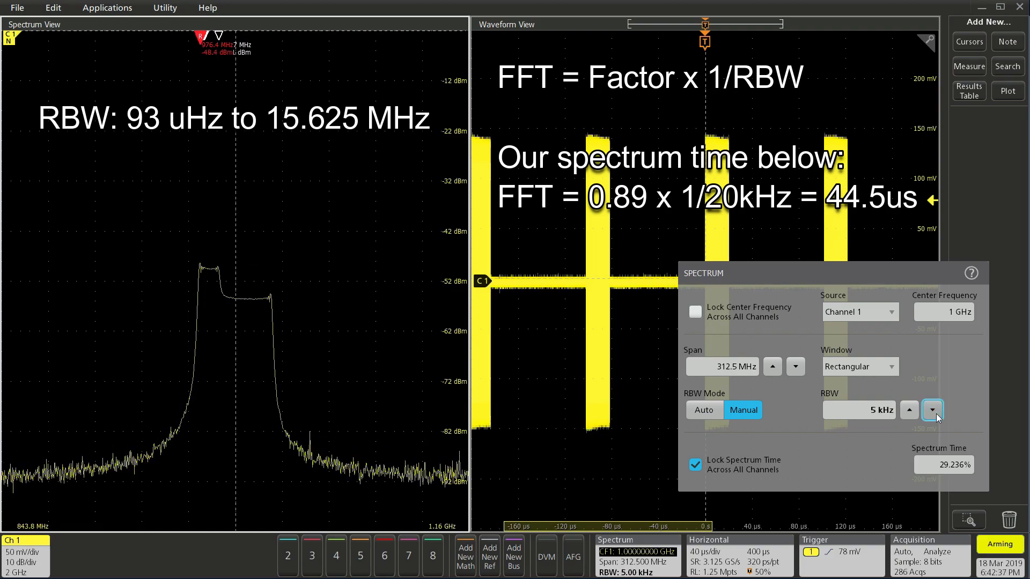
click(932, 410)
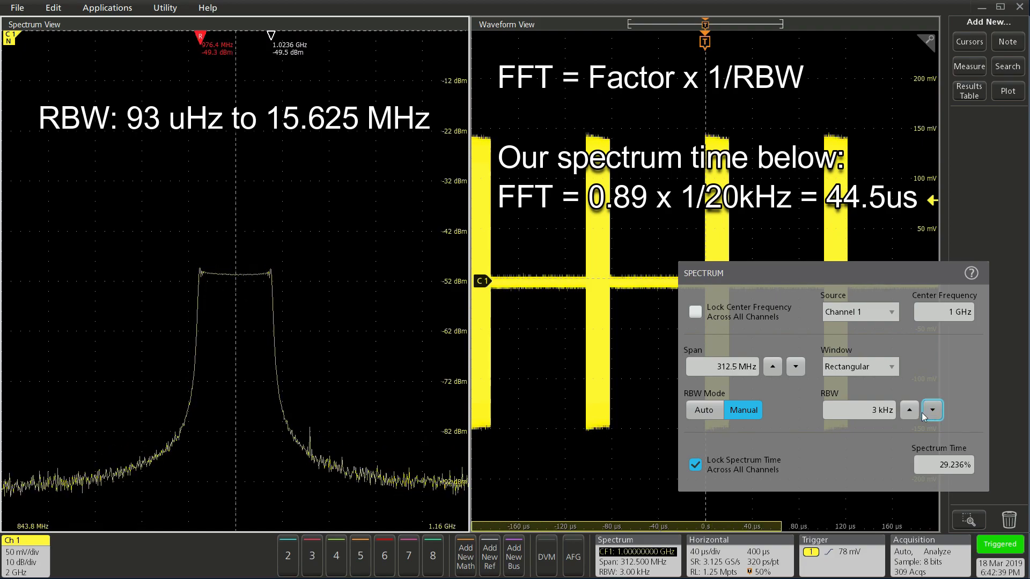
click(909, 409)
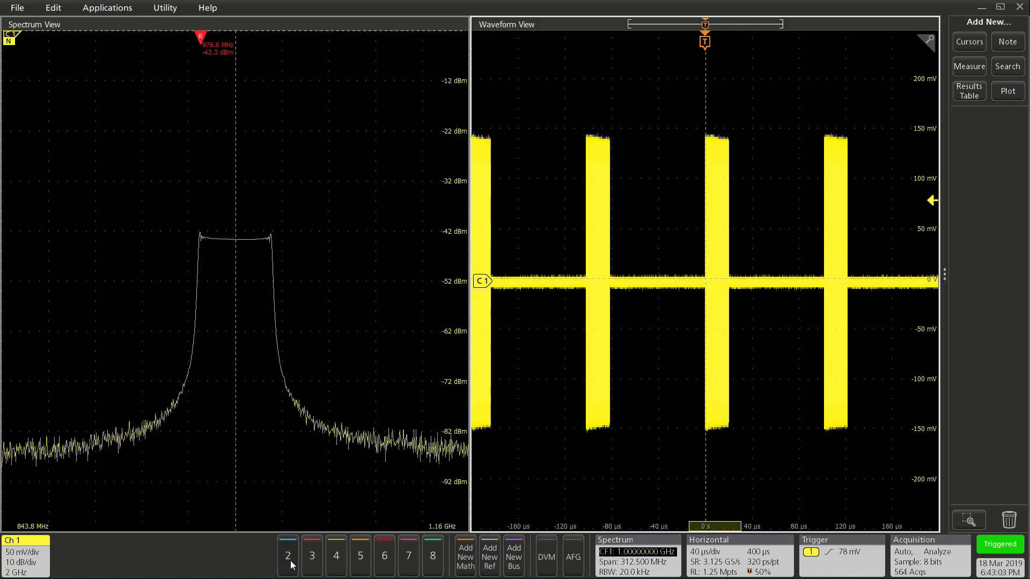
Turn on Channel 2 and view its spectrum settings centred at 1.05 GHz.
click(288, 555)
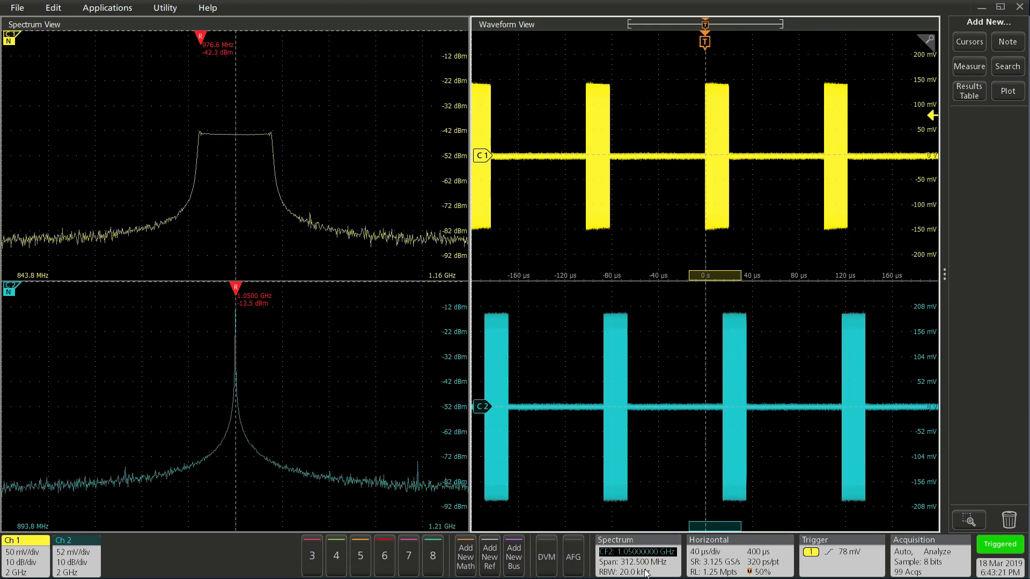
click(636, 539)
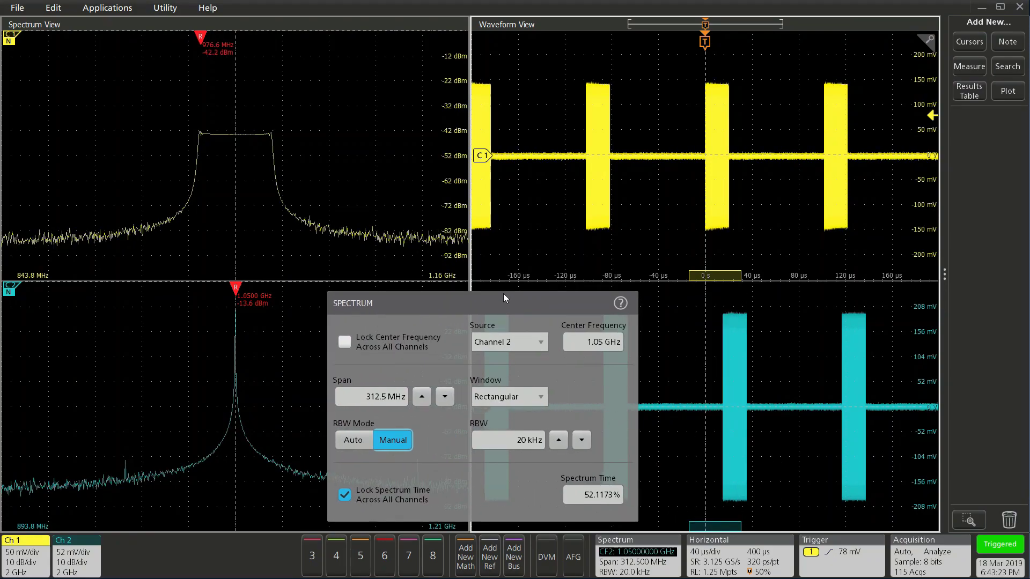
click(345, 494)
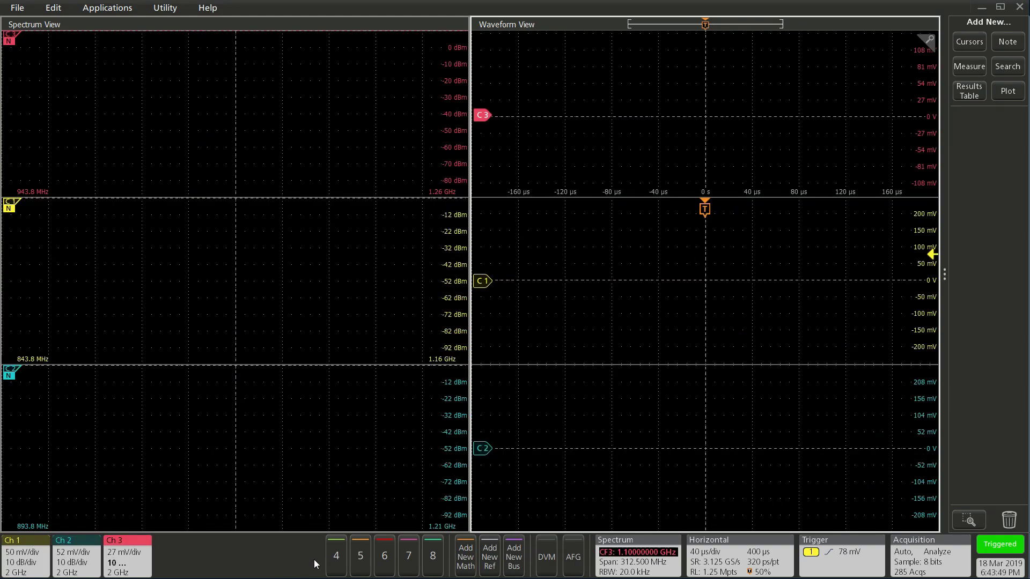
Turn on Channels 4 and 8.
click(335, 556)
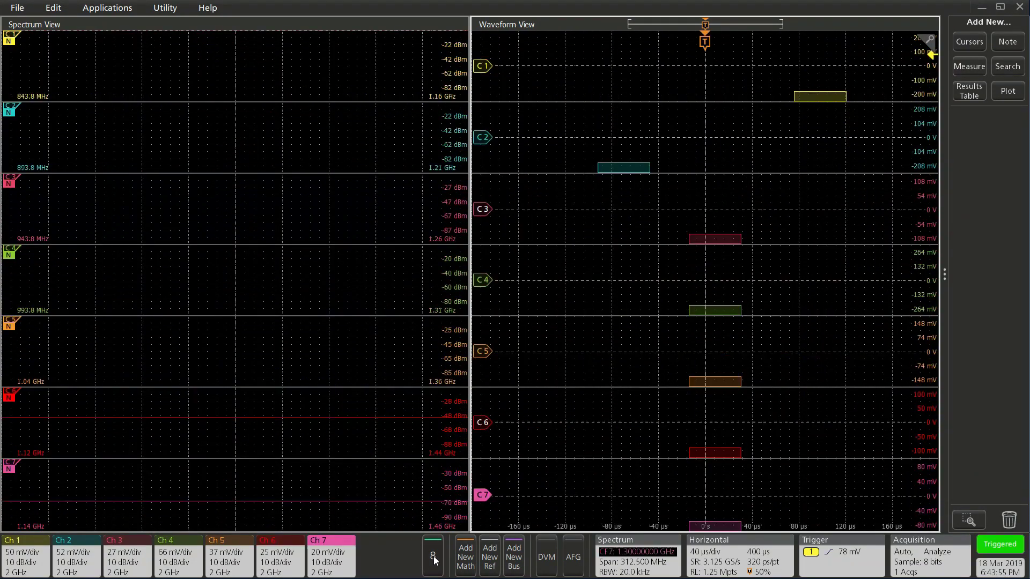
click(433, 559)
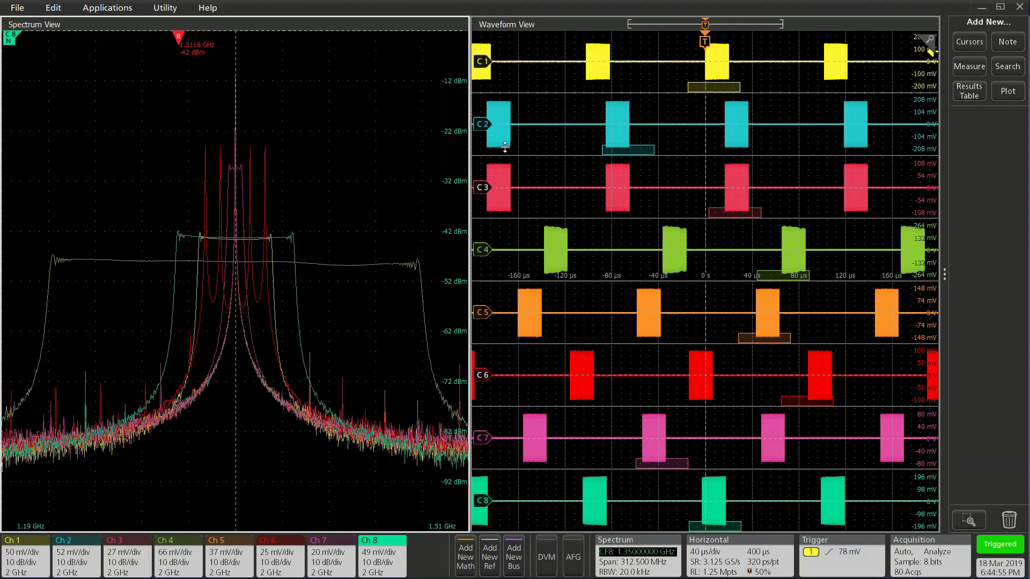
Place cursors at 1.3893 and 1.4725 GHz on Channel 8's spectrum with Delta readout.
click(968, 41)
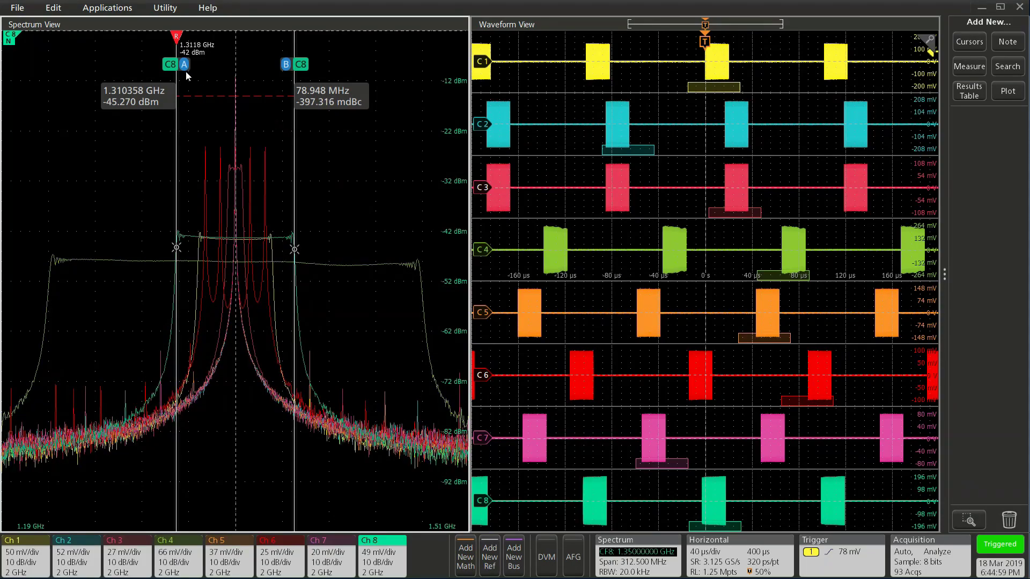
drag(185, 65, 173, 34)
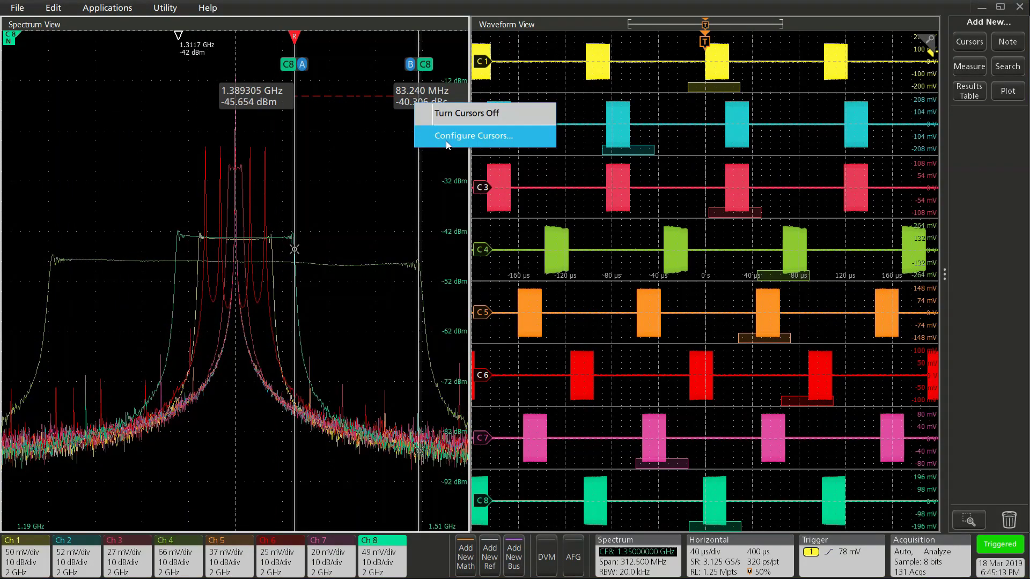
click(465, 135)
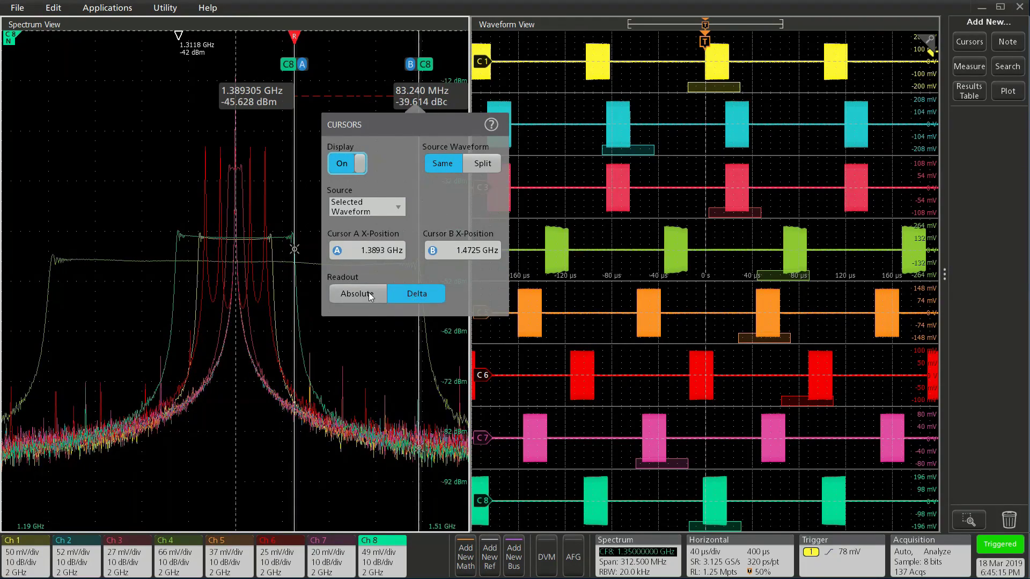
click(357, 293)
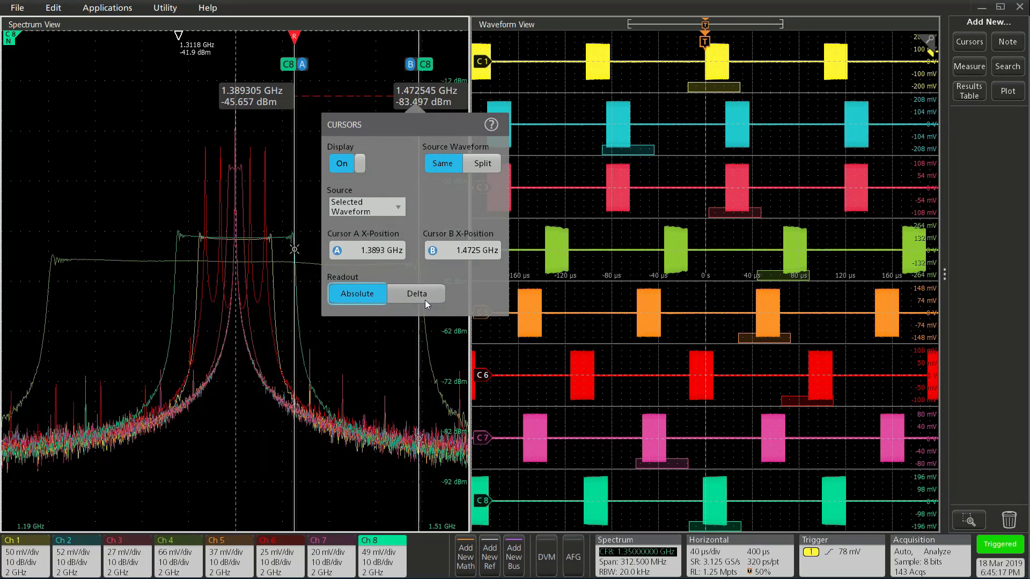
click(416, 293)
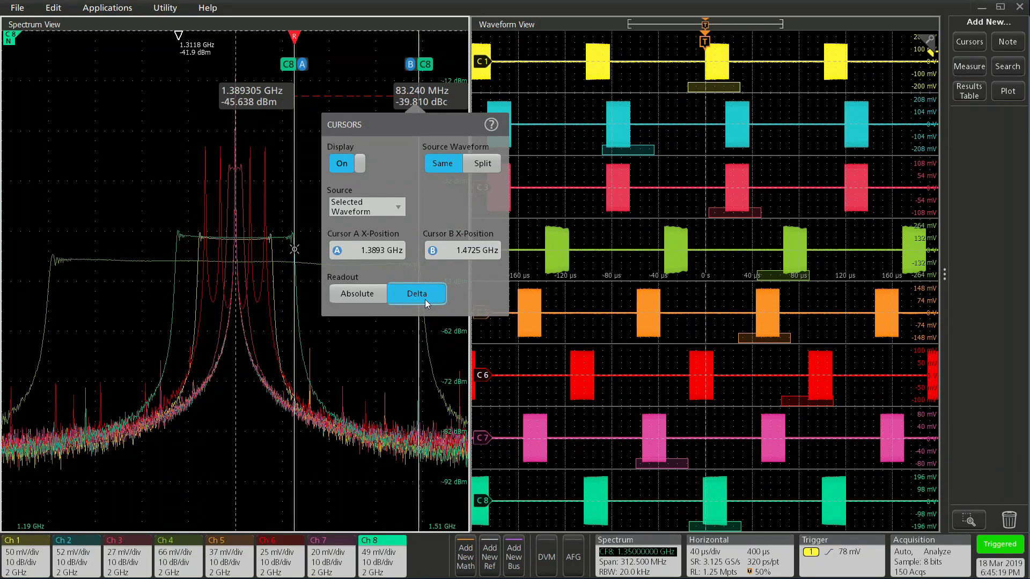